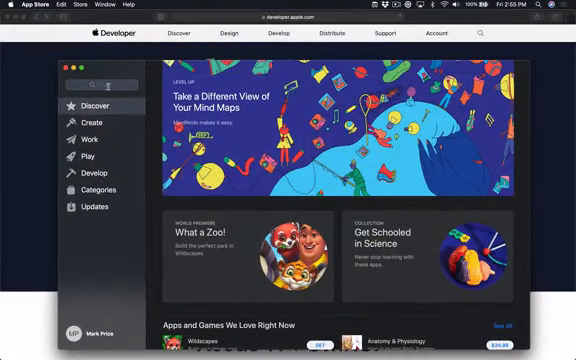
# Step: Search the App Store for 'xcode' to reach the Xcode developer tools page
pyautogui.write('xcode')
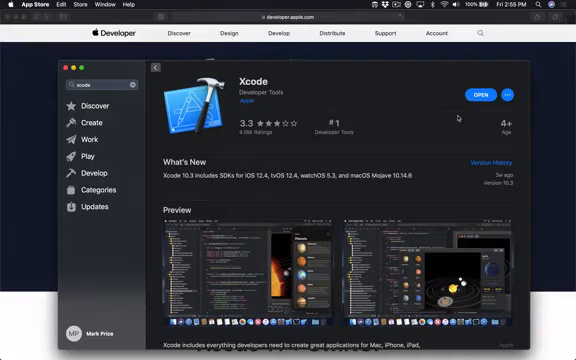
pyautogui.moveTo(456, 116)
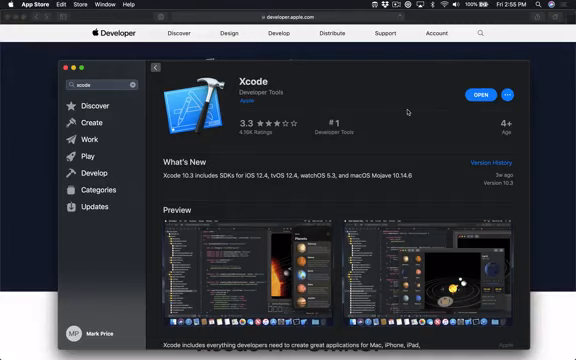
pyautogui.moveTo(276, 100)
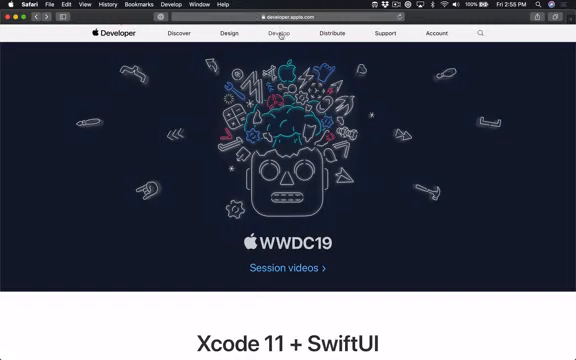
# Step: Navigate from developer.apple.com to the Beta Software Downloads page listing macOS Catalina 10.15 beta 5
pyautogui.click(280, 32)
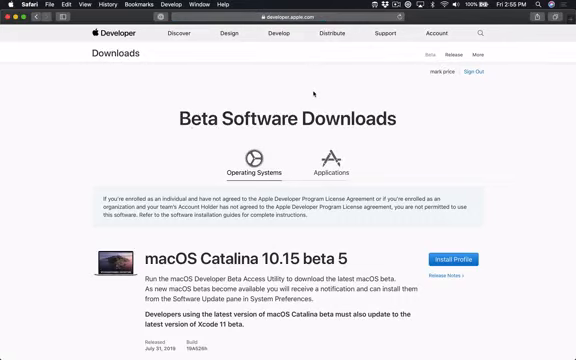
pyautogui.scroll(-3)
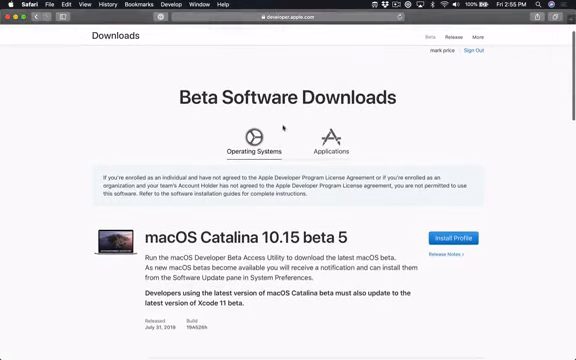
pyautogui.click(330, 140)
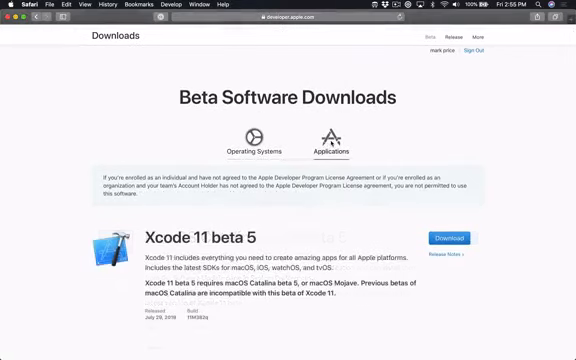
pyautogui.scroll(-3)
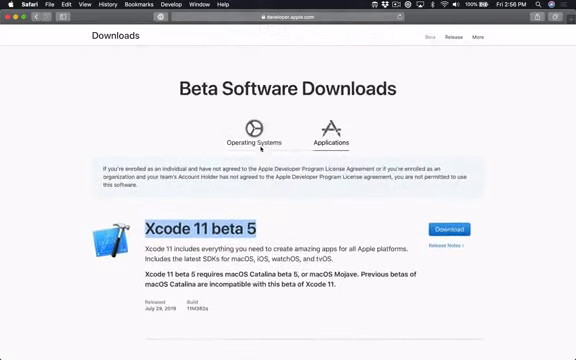
pyautogui.click(250, 132)
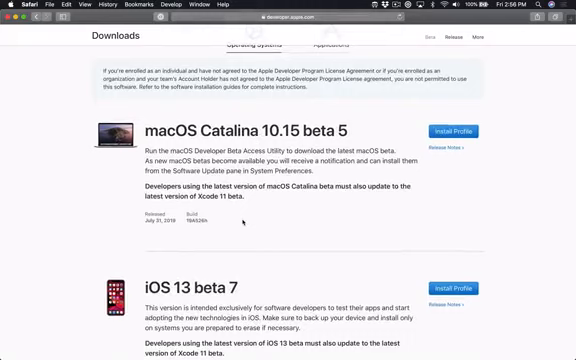